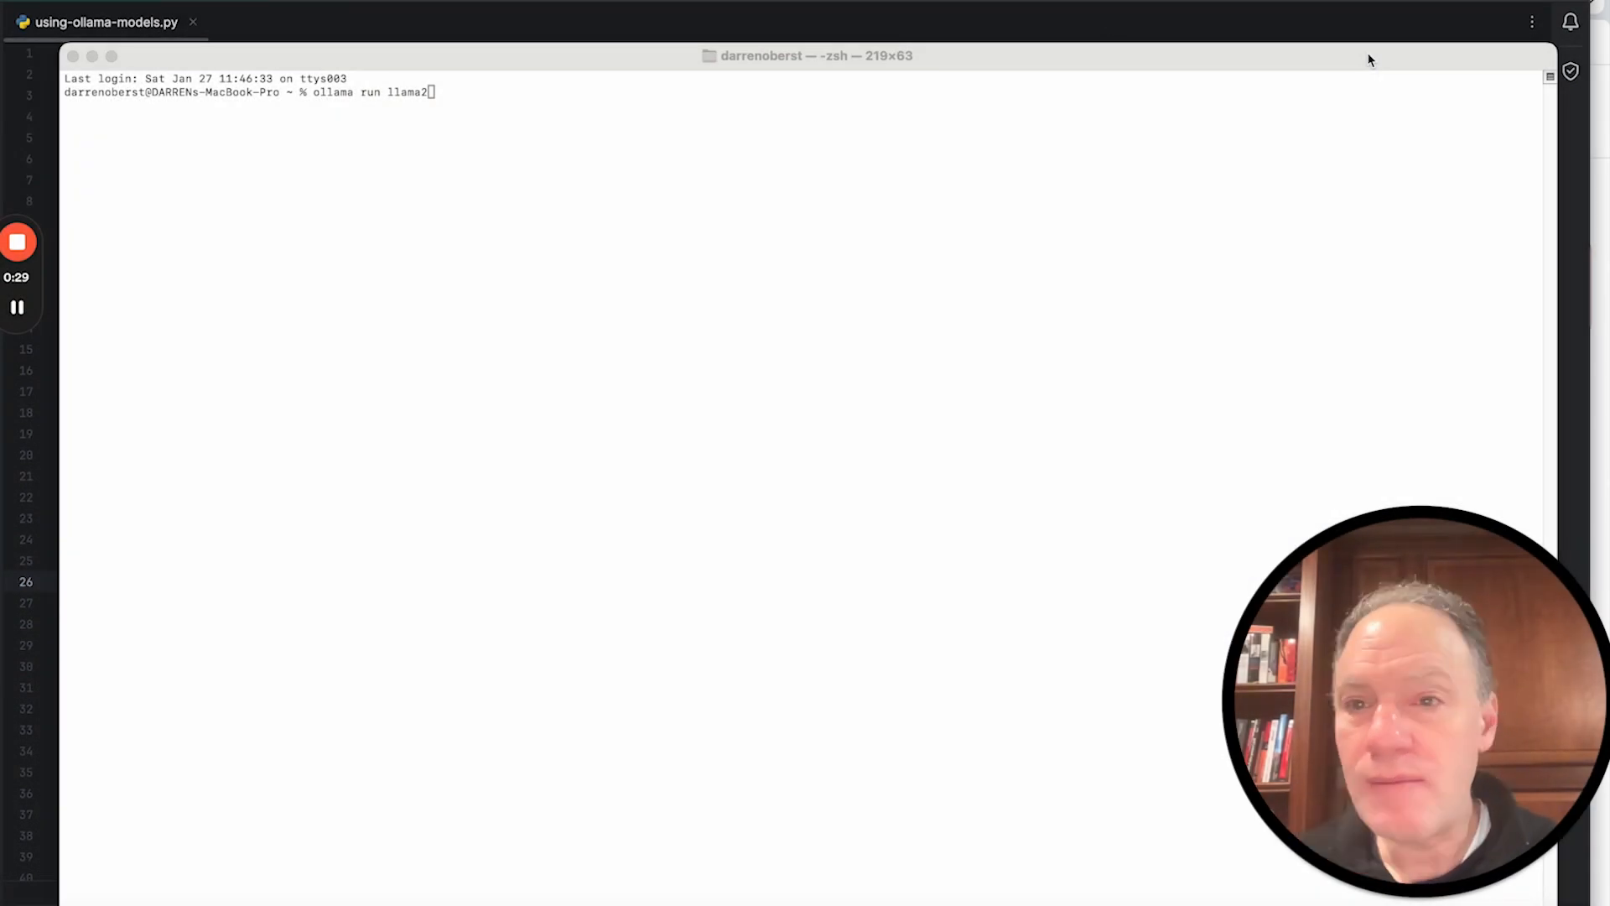
# Step: Start the llama2 model with 'ollama run llama2' and wait for the >>> prompt
pyautogui.moveTo(313, 91); pyautogui.dragTo(434, 91)
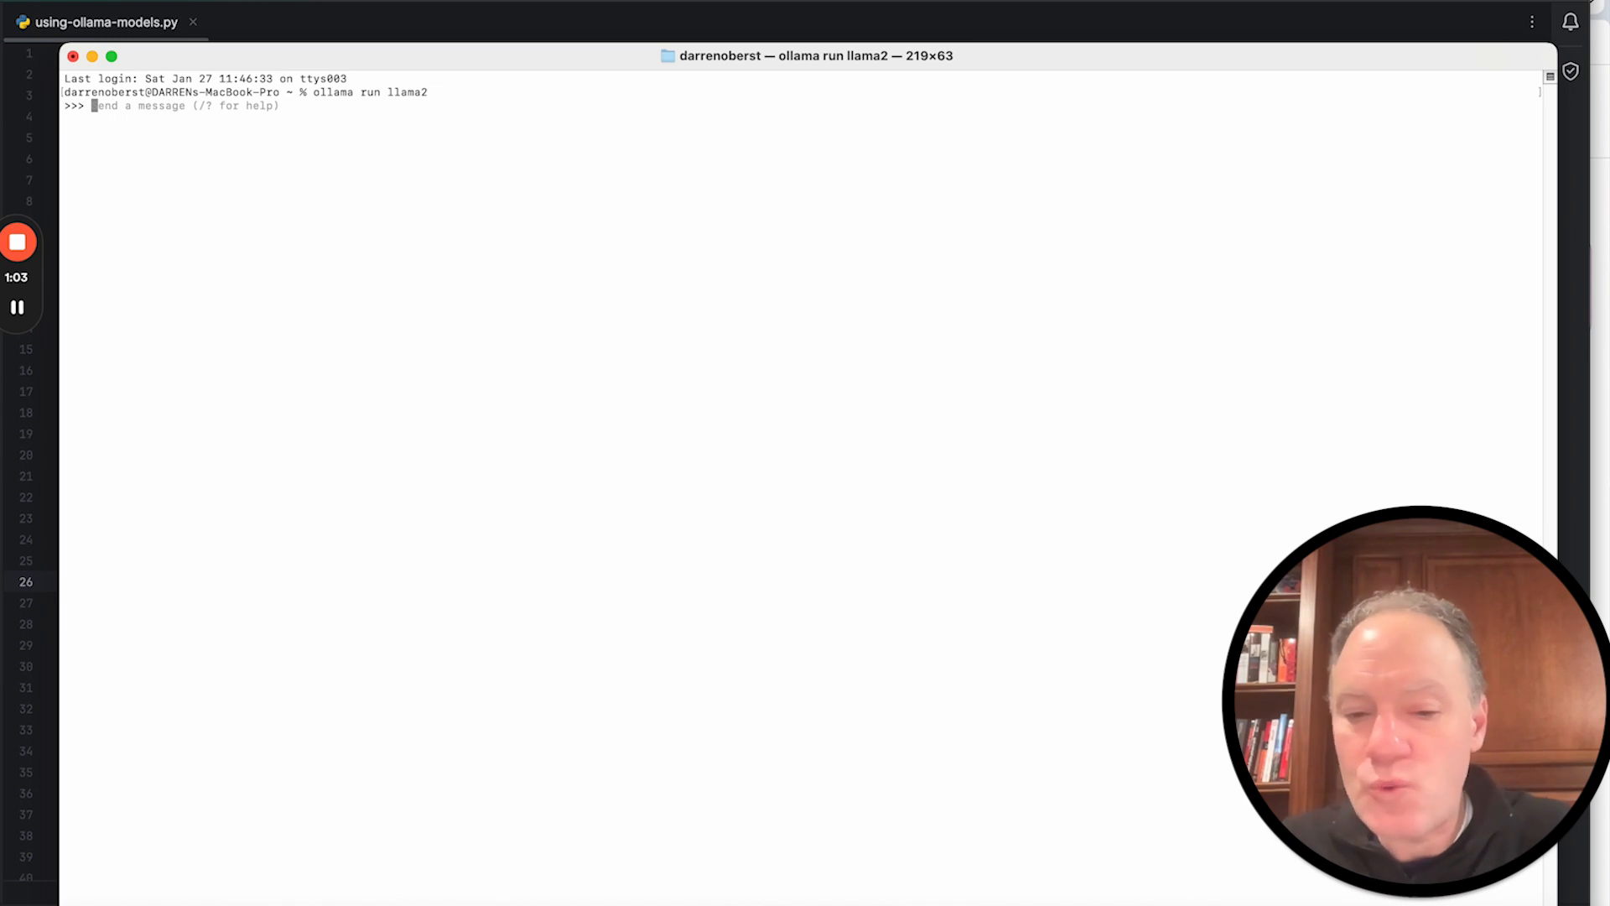
# Step: Enter the question 'why is the sky blue?' at the llama2 >>> prompt
pyautogui.write('why is the ky')
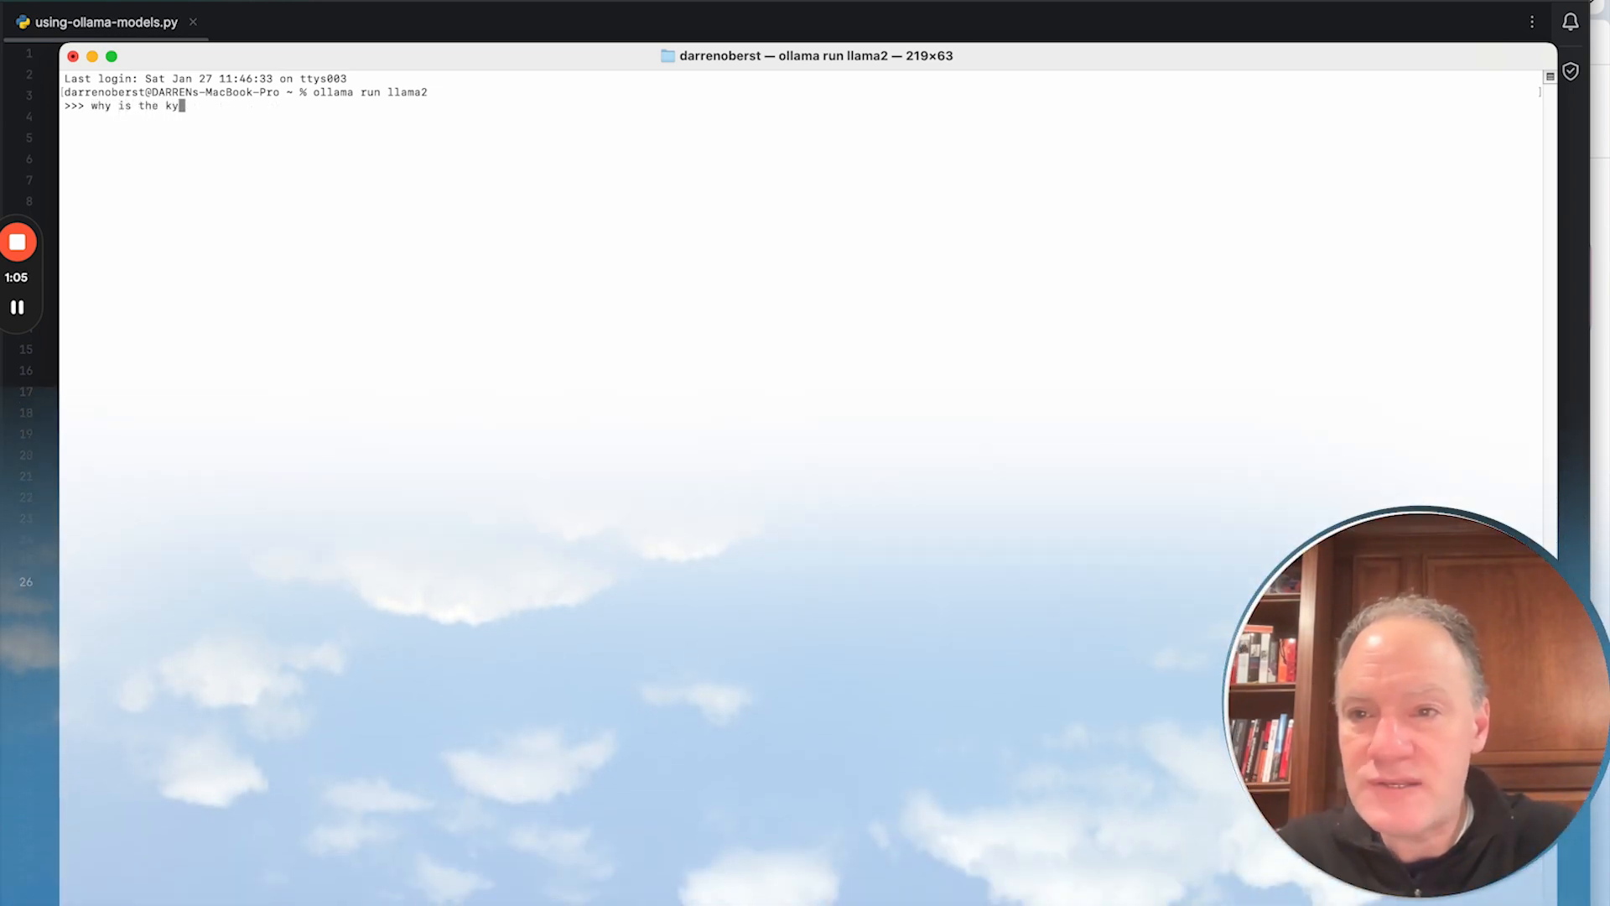
pyautogui.write('sky blue?')
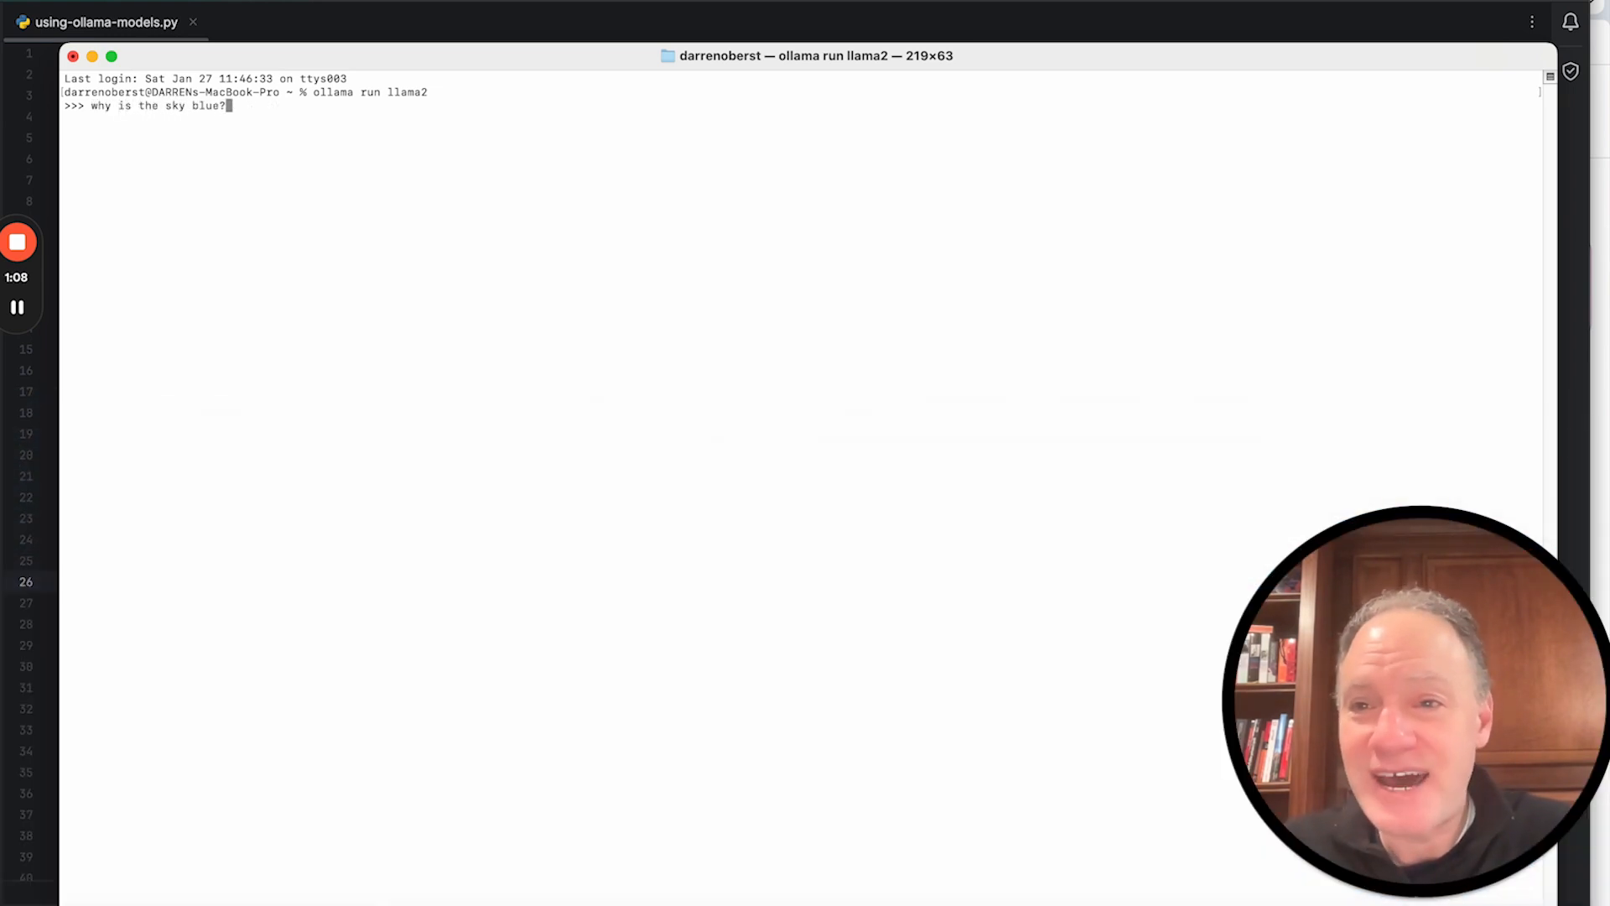